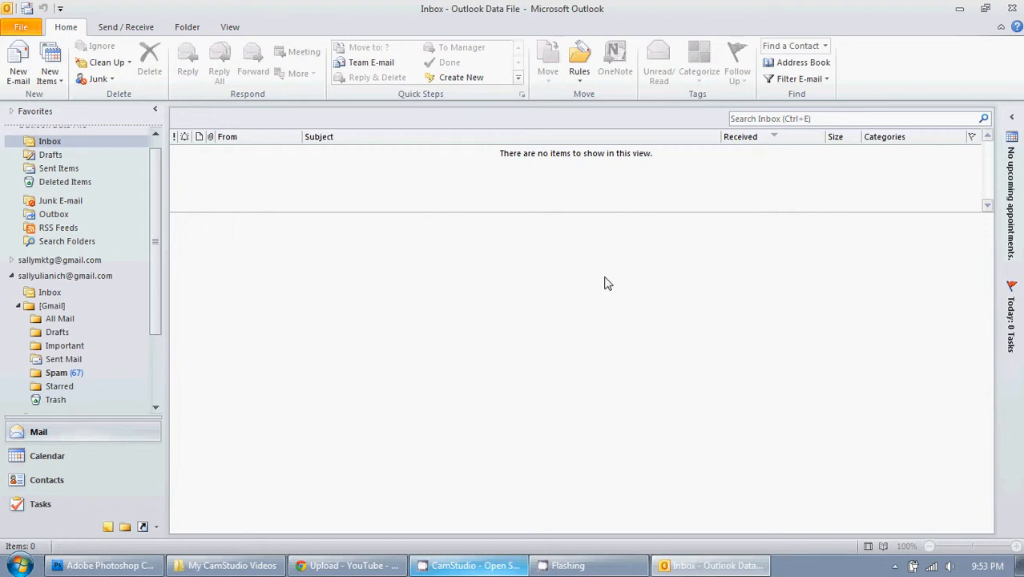
pyautogui.moveTo(362, 17)
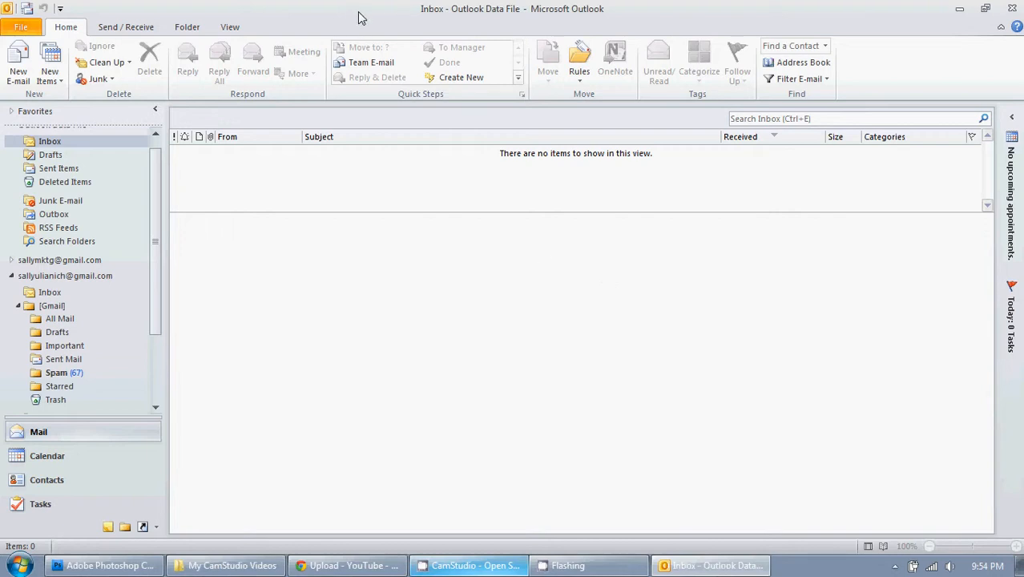
pyautogui.moveTo(212, 48)
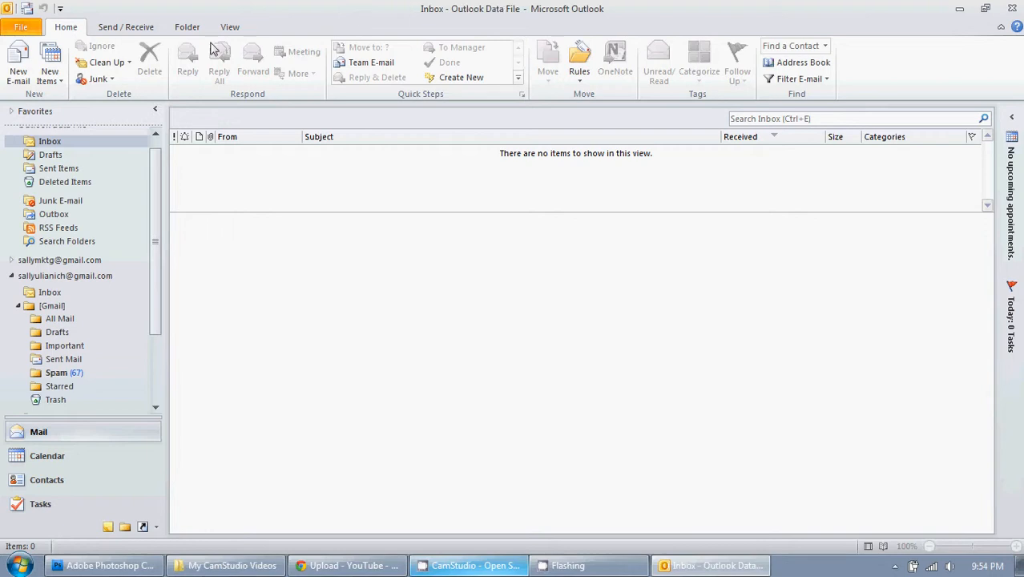
pyautogui.moveTo(32, 201)
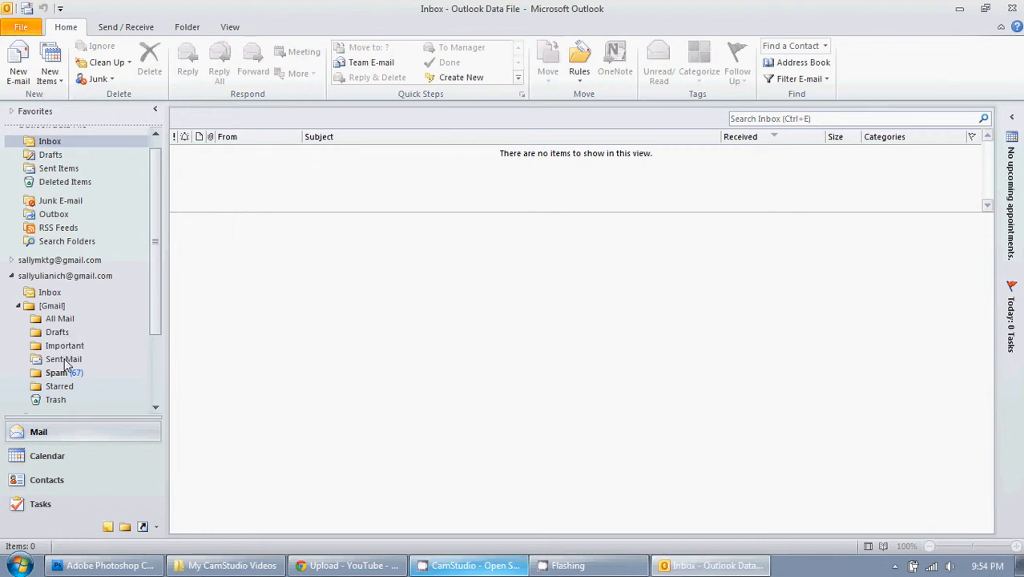
# Step: Show the Gmail account's Sent Mail folder with its two sent messages
pyautogui.click(65, 359)
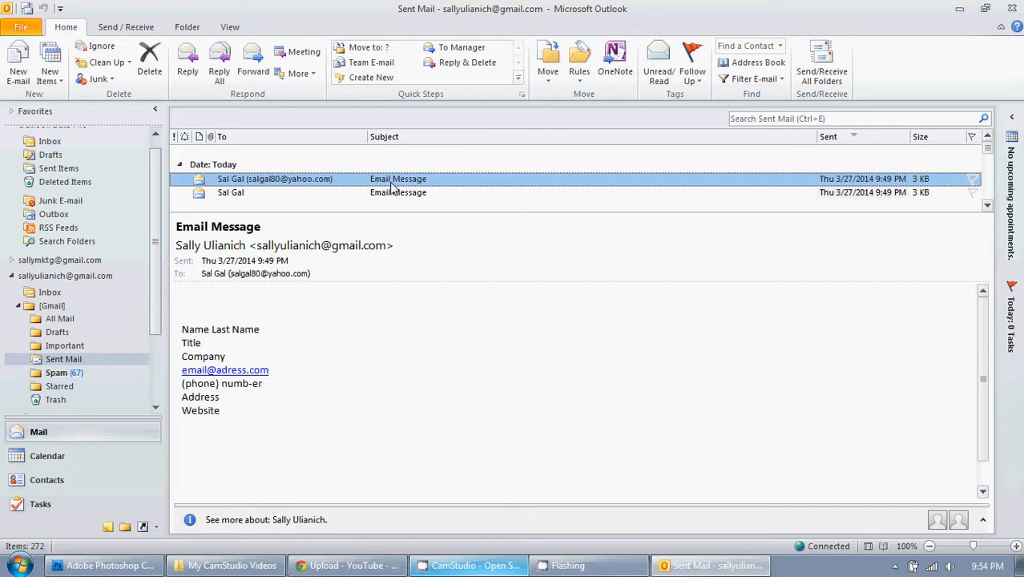
pyautogui.moveTo(274, 191)
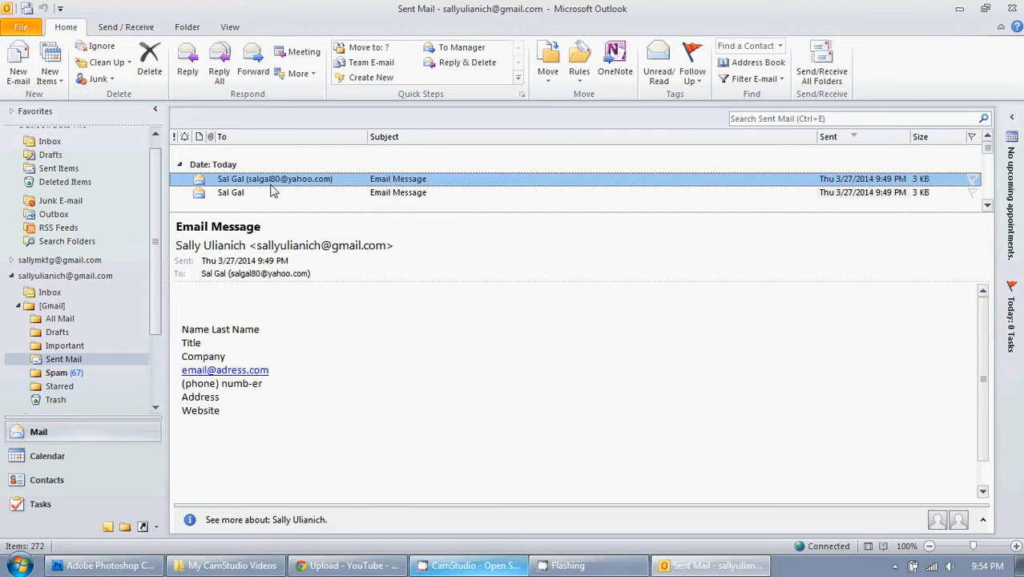
pyautogui.moveTo(312, 186)
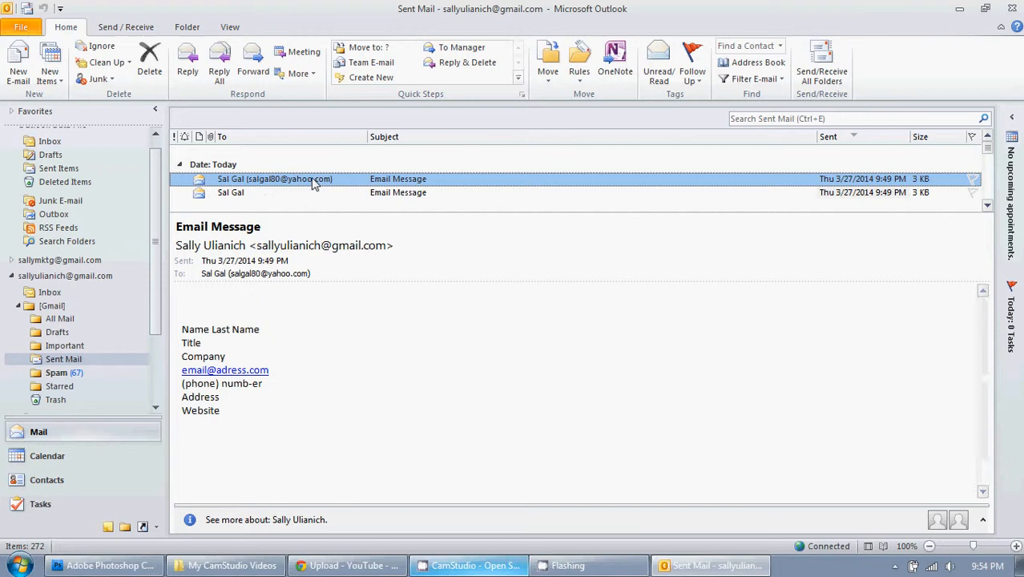
# Step: Open the sent message in its own window and reveal the Actions menu in the Move group
pyautogui.doubleClick(276, 180)
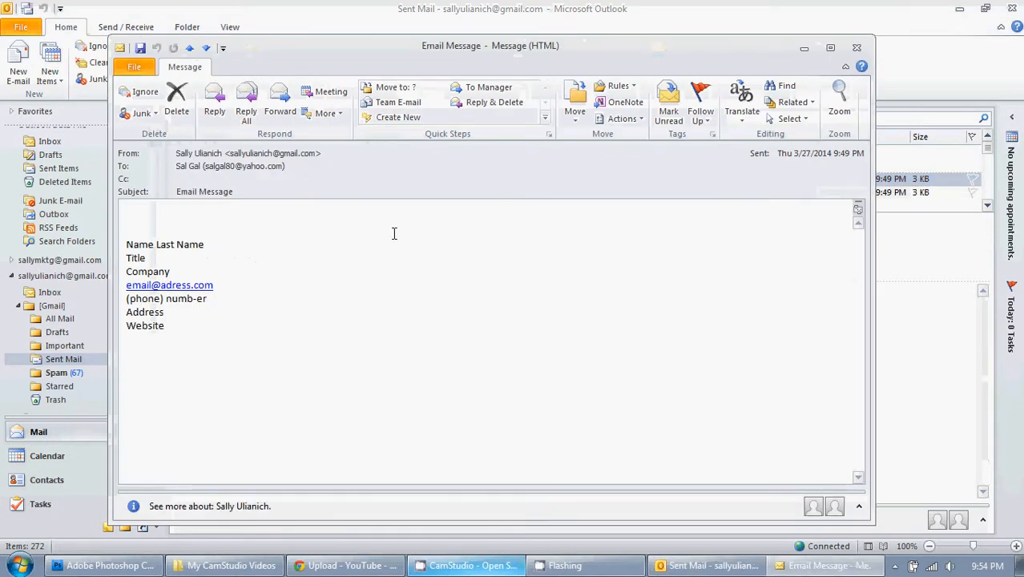
pyautogui.moveTo(622, 118)
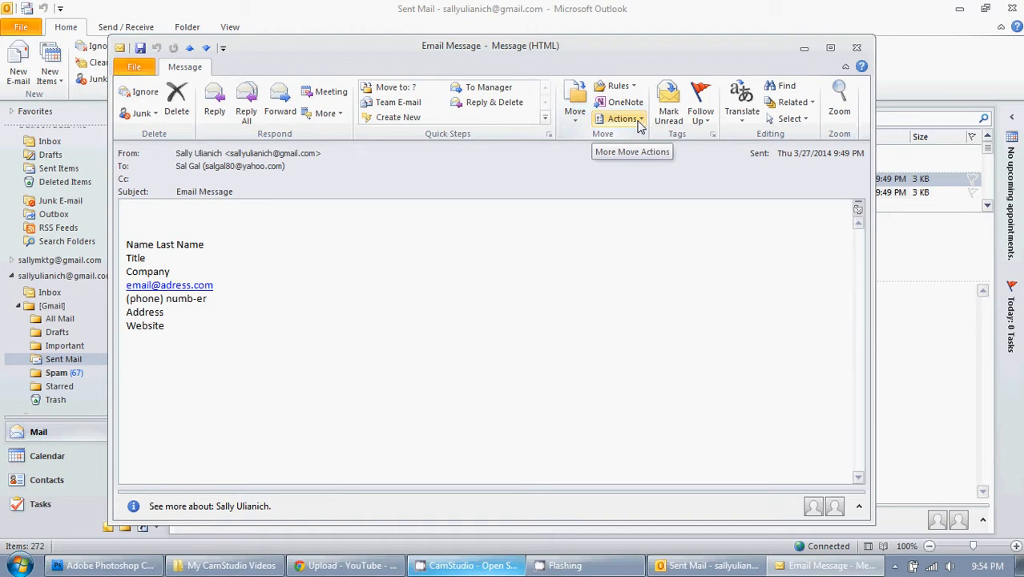
pyautogui.click(623, 118)
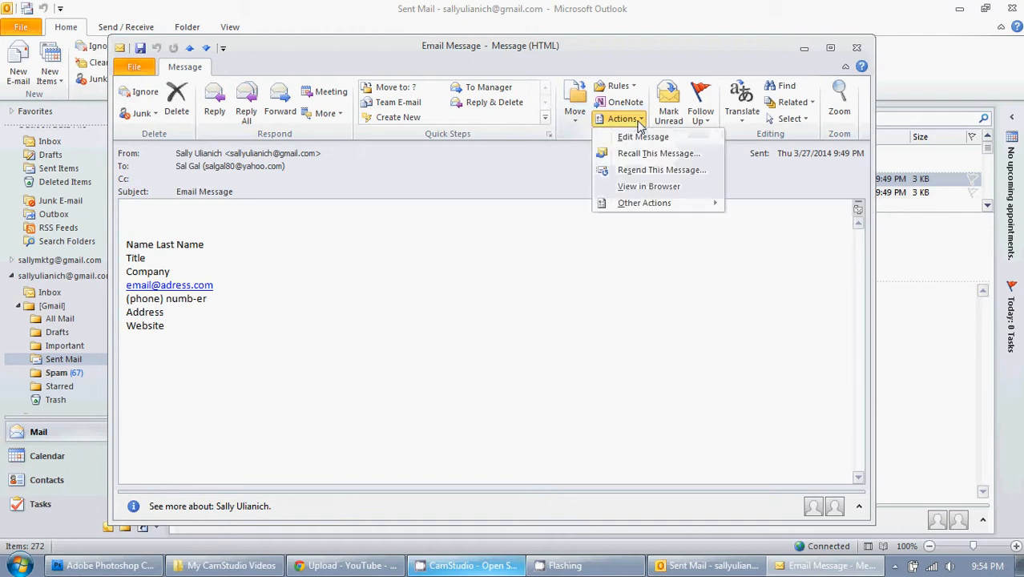
pyautogui.moveTo(657, 153)
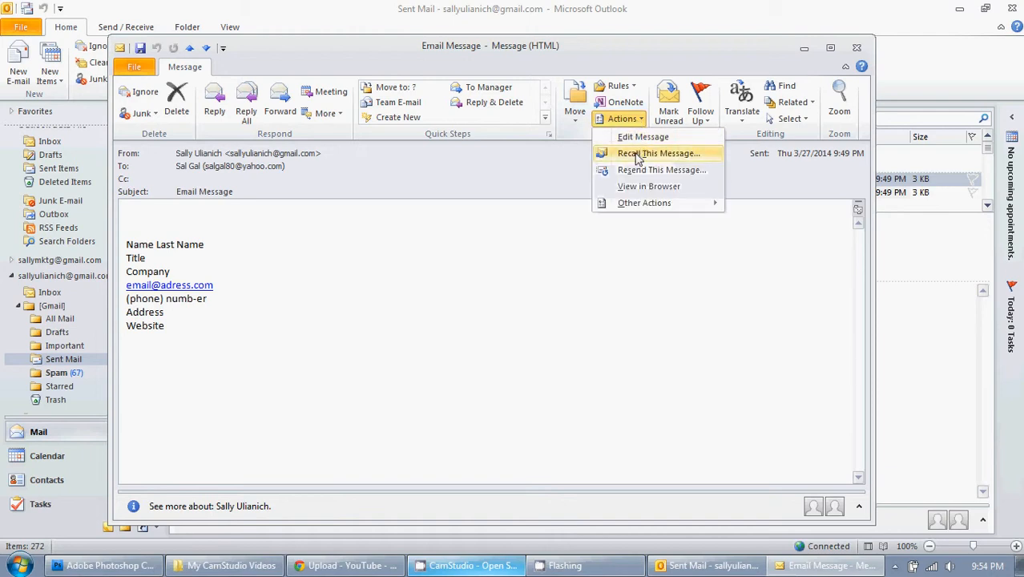
# Step: Recall the message with 'Delete unread copies' kept, getting an object-not-found error
pyautogui.click(657, 154)
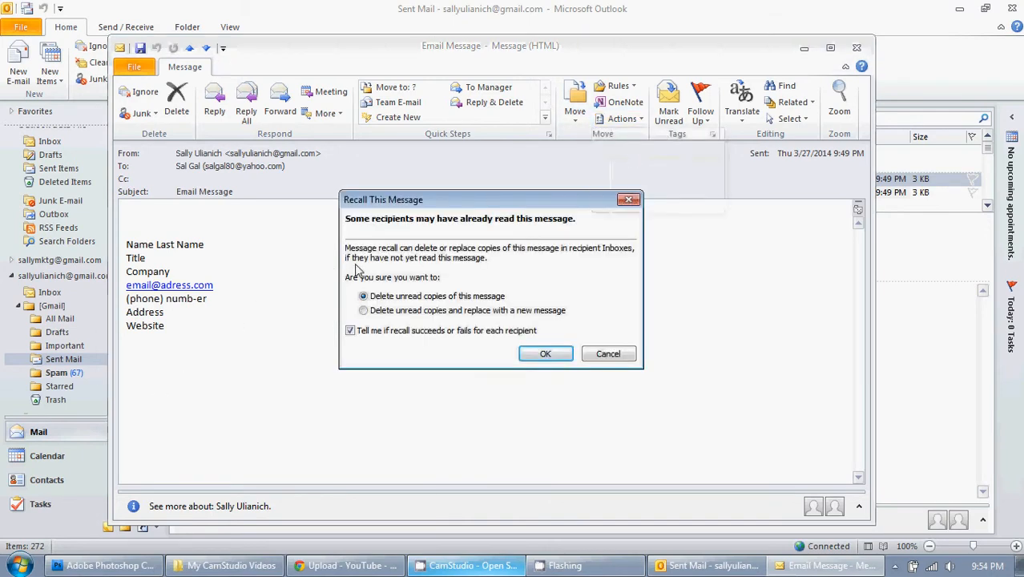
pyautogui.moveTo(466, 320)
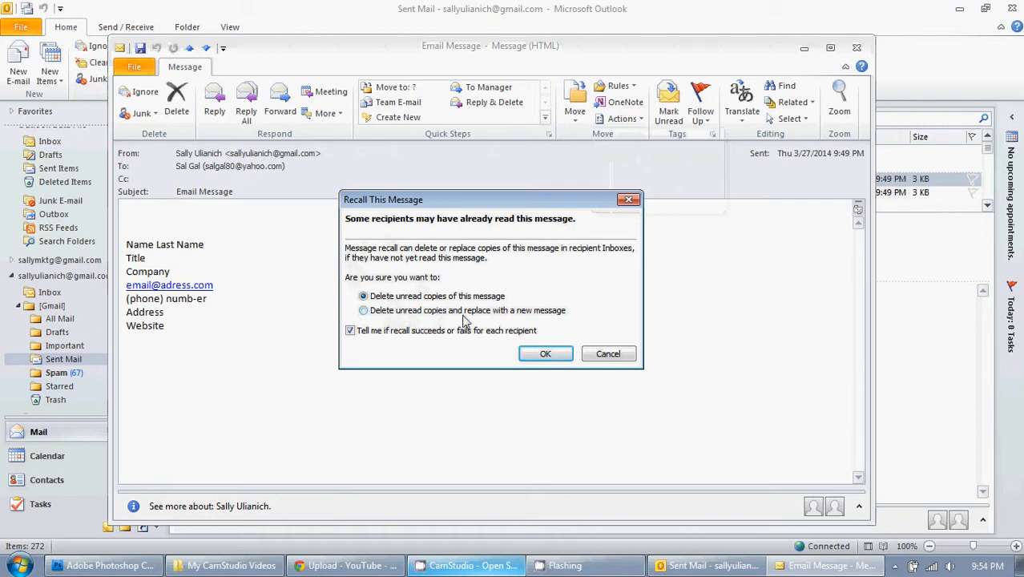
pyautogui.moveTo(564, 319)
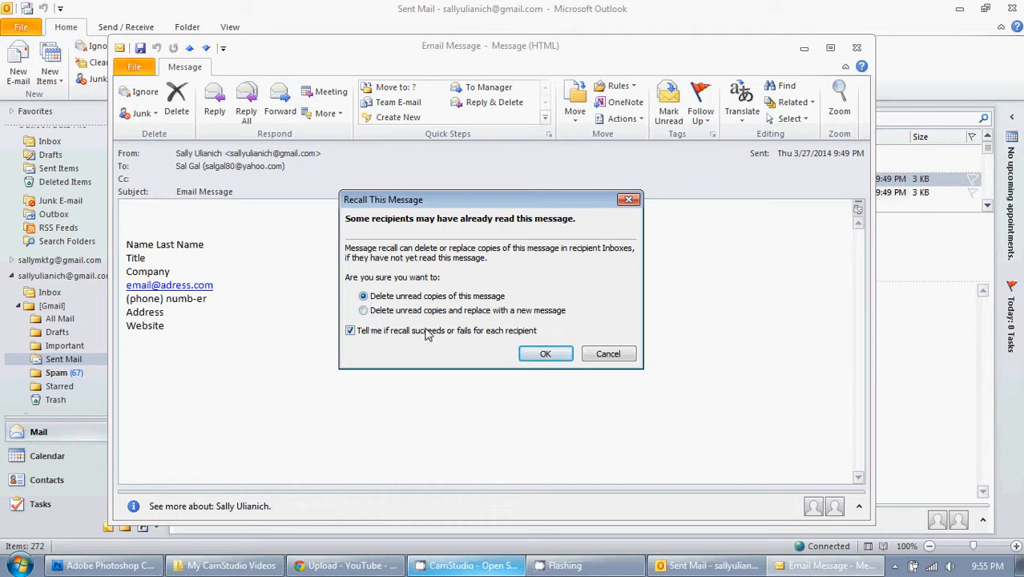
pyautogui.moveTo(413, 335)
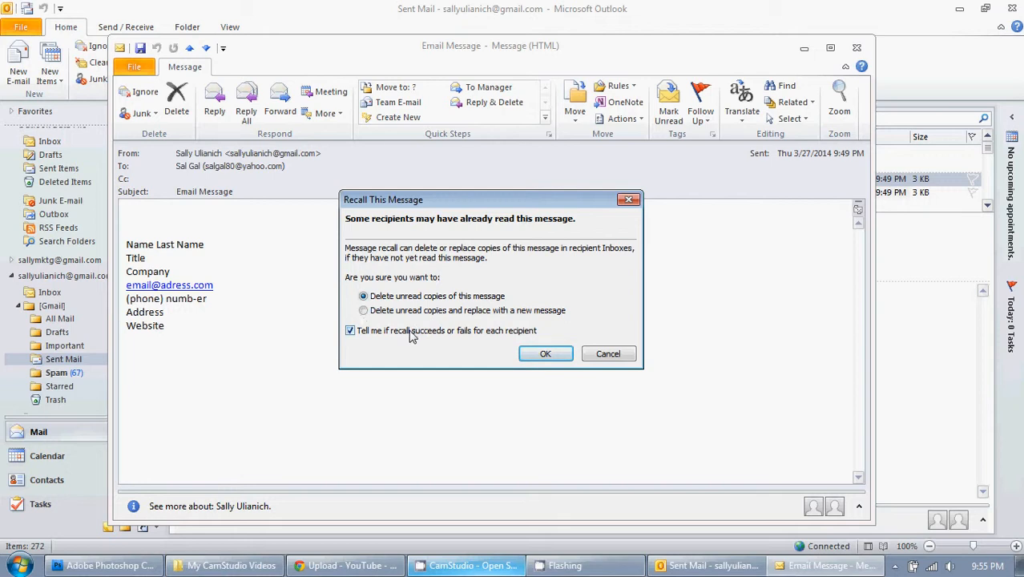
pyautogui.moveTo(381, 337)
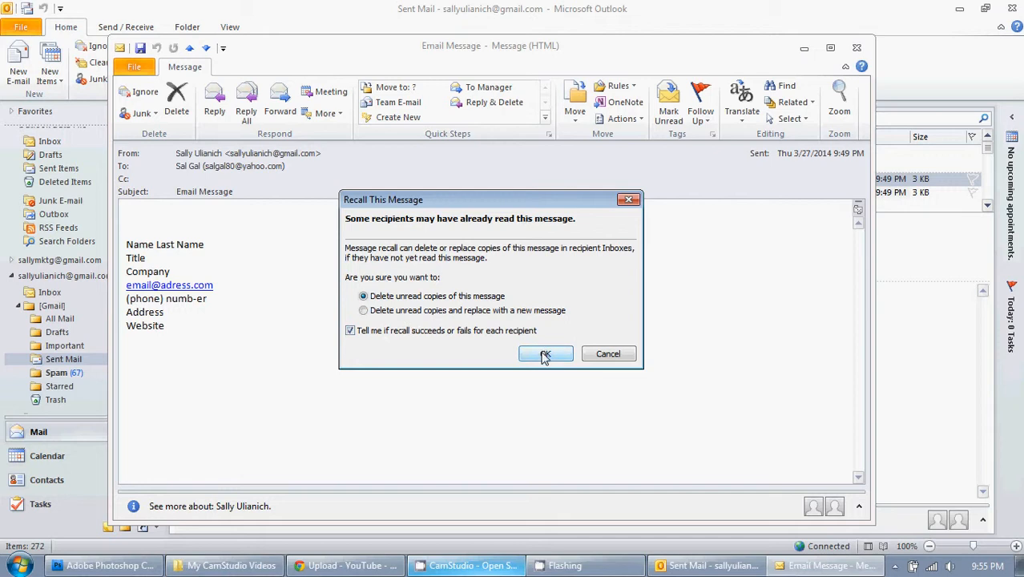
pyautogui.click(545, 354)
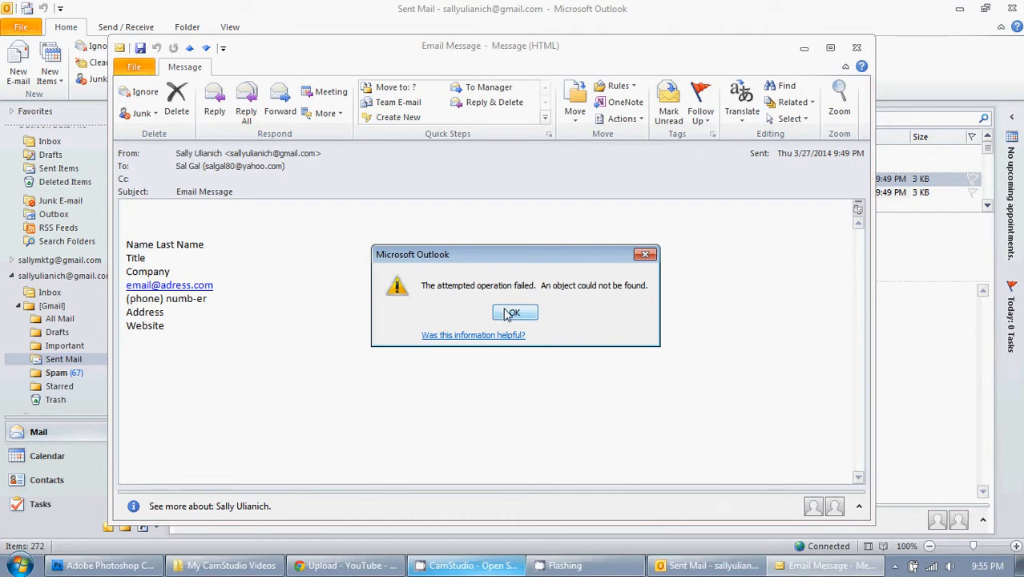
# Step: Dismiss the recall error and return to the message's Actions menu
pyautogui.click(515, 311)
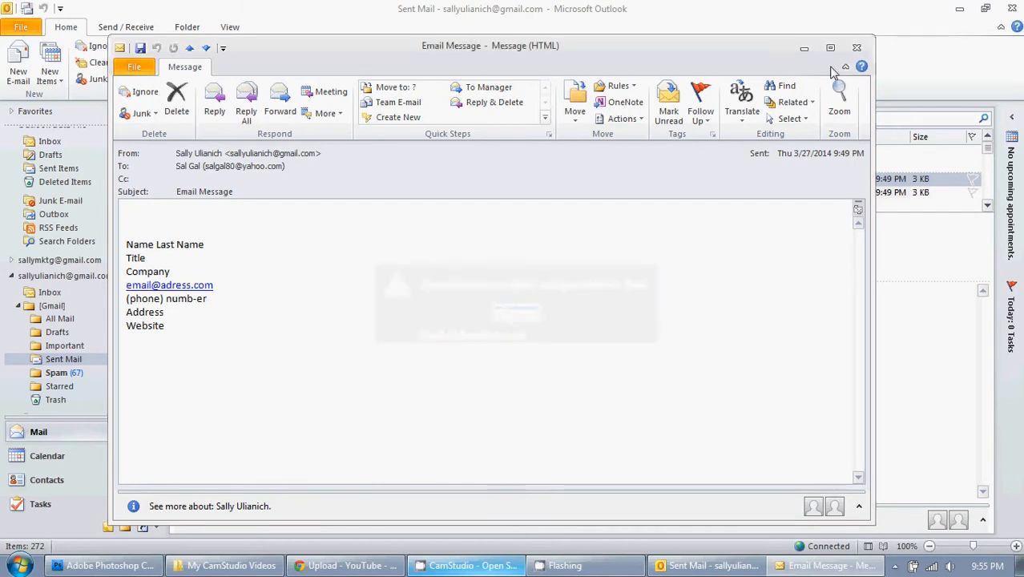
pyautogui.click(855, 48)
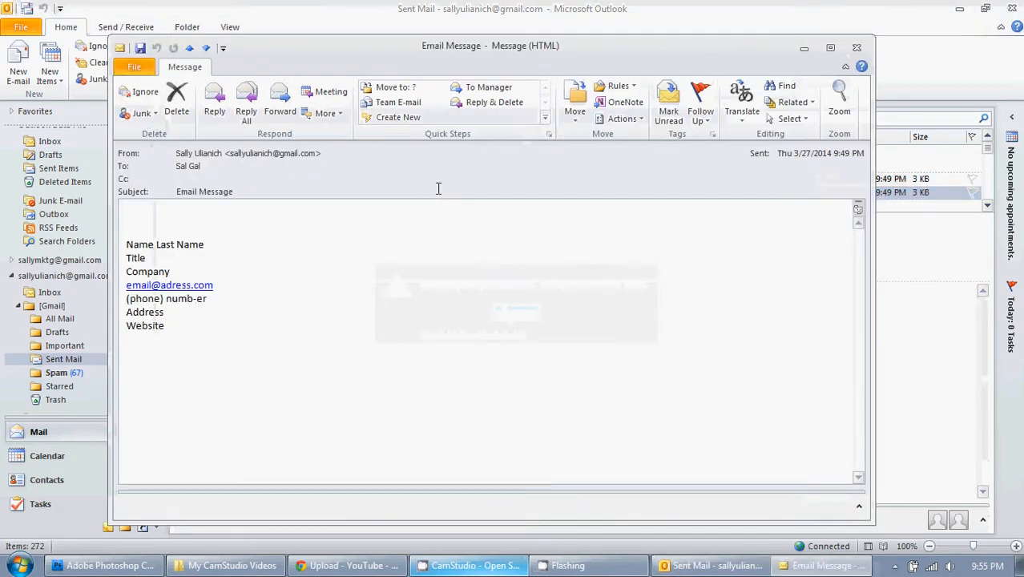
pyautogui.click(622, 119)
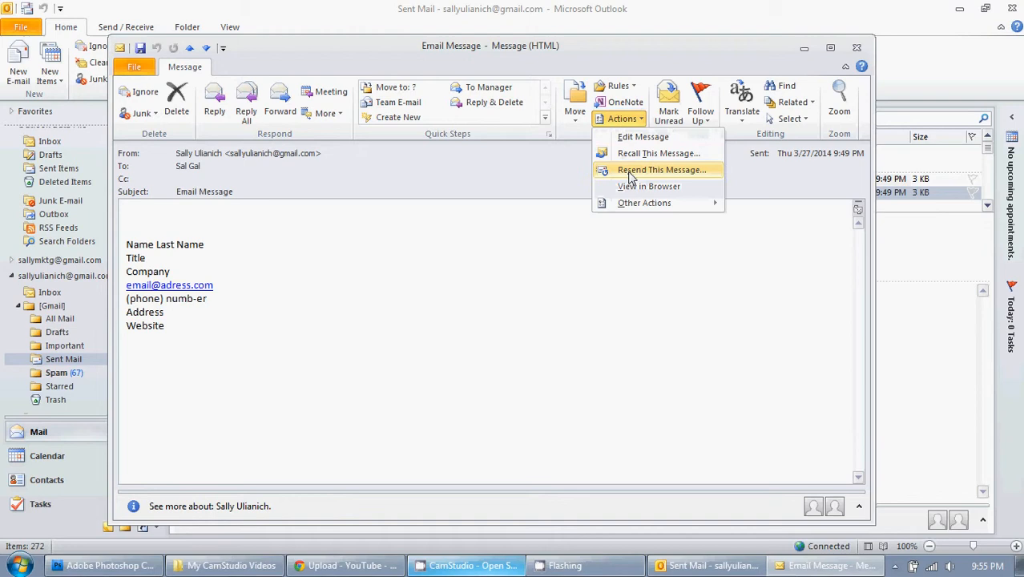
# Step: Attempt Resend This Message, dismiss the same error, and close the message window
pyautogui.click(660, 170)
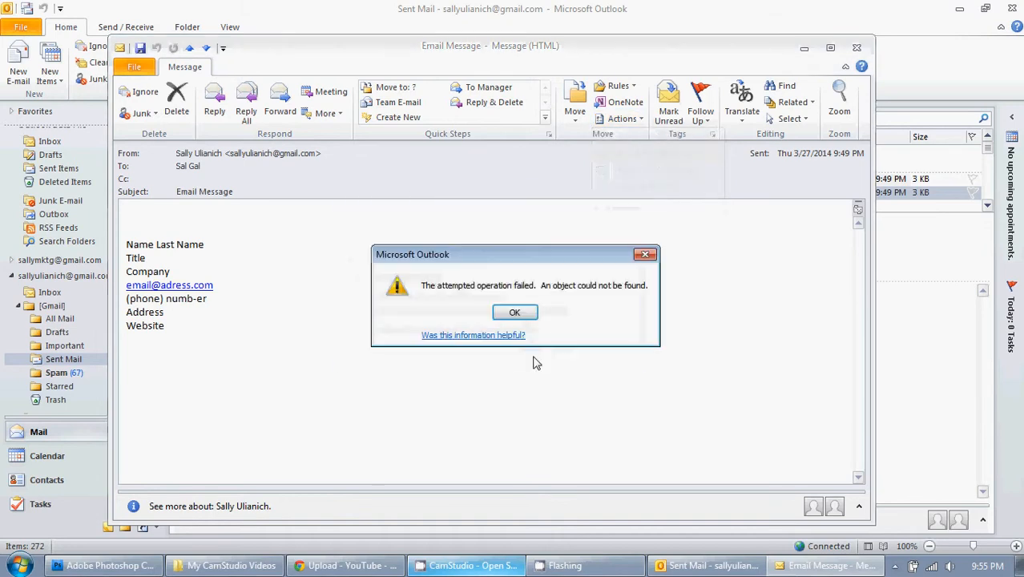
pyautogui.click(514, 311)
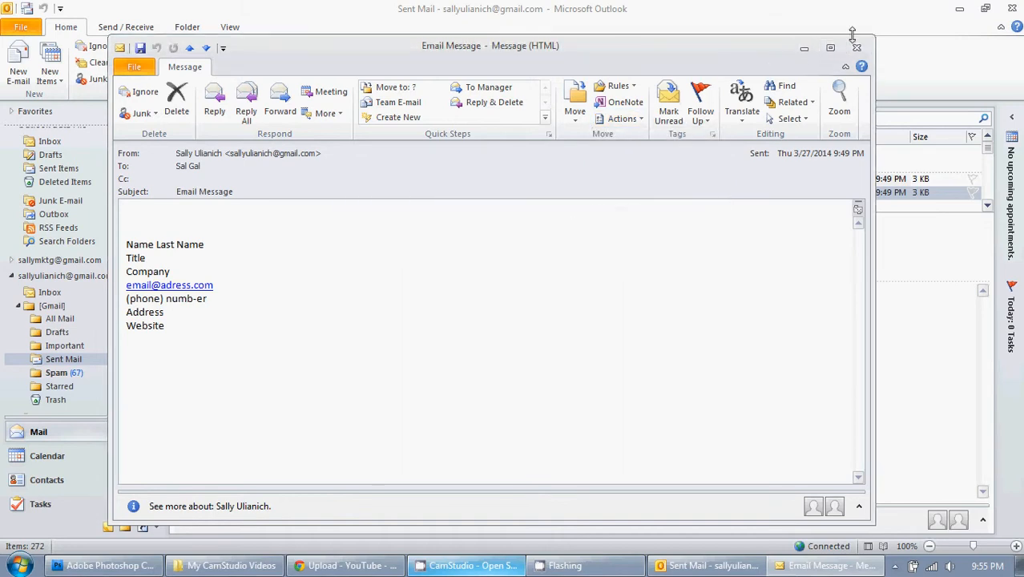
pyautogui.click(856, 48)
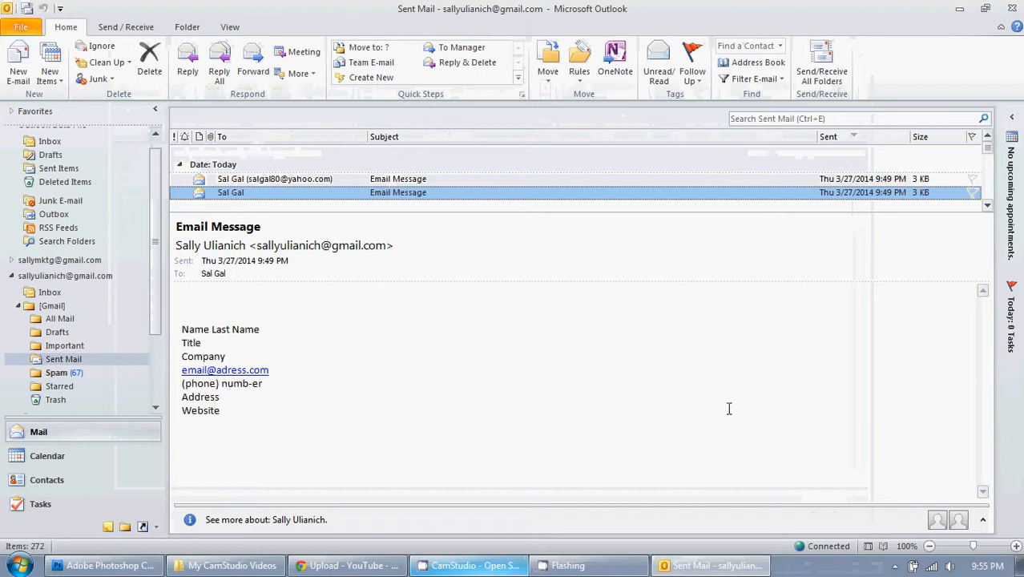
pyautogui.moveTo(368, 235)
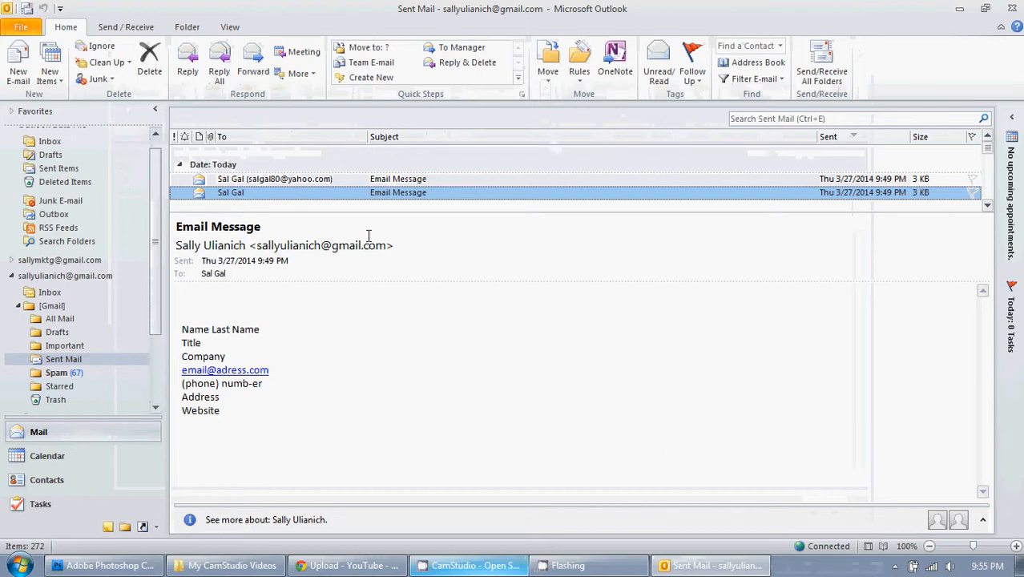